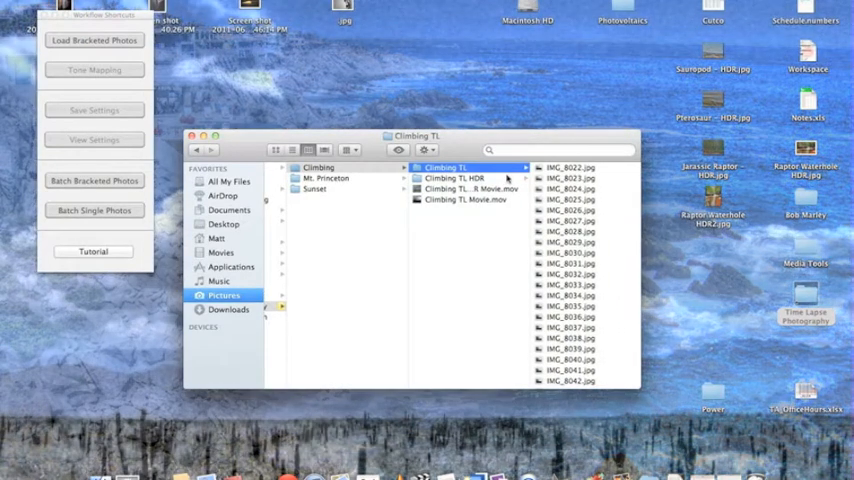
# Browse the Climbing TL HDR and Climbing TL folders, then tone map IMG_8022.jpg
pyautogui.scroll(-3)
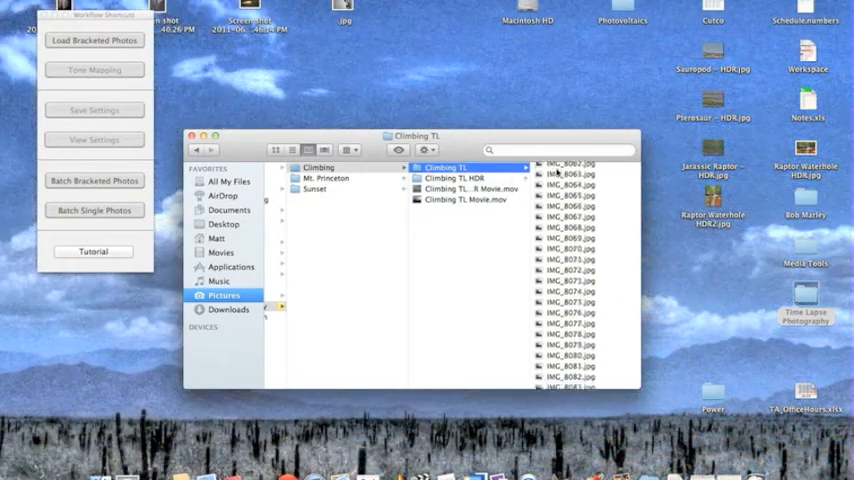
pyautogui.click(447, 177)
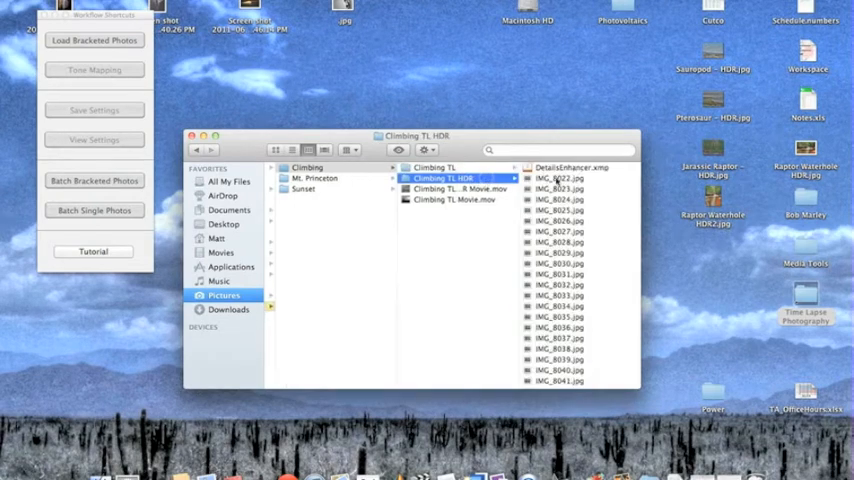
pyautogui.scroll(-3)
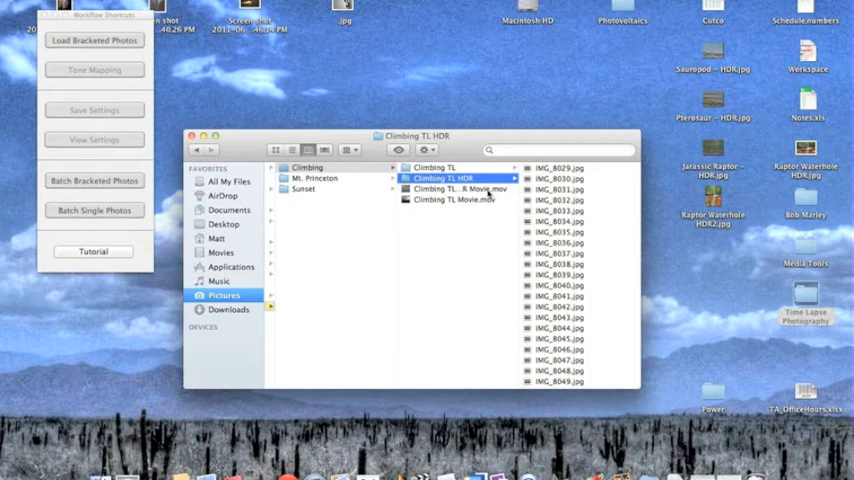
pyautogui.click(460, 188)
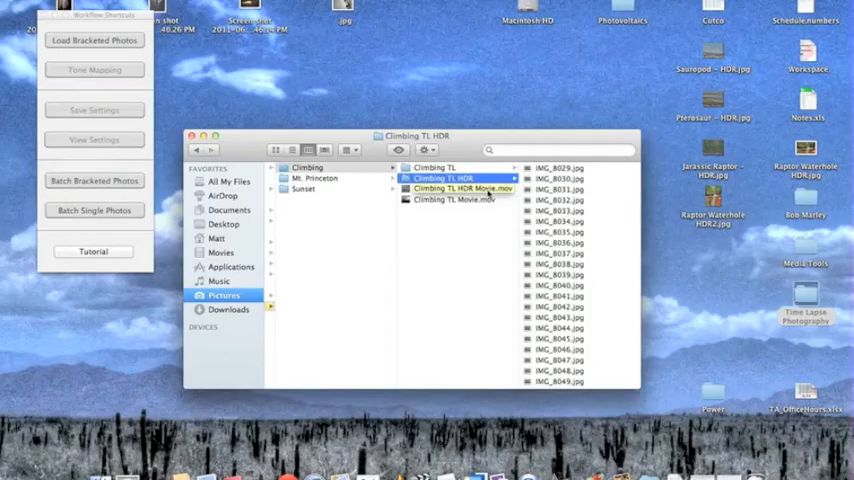
pyautogui.click(435, 167)
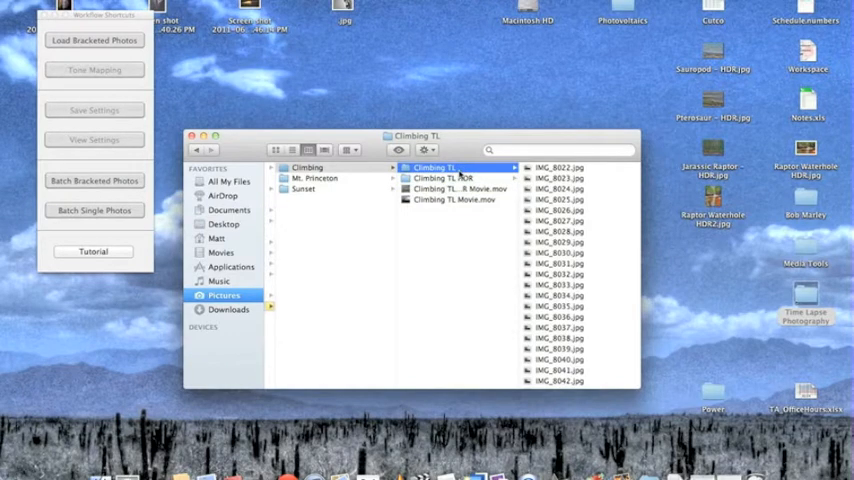
pyautogui.moveTo(570, 167)
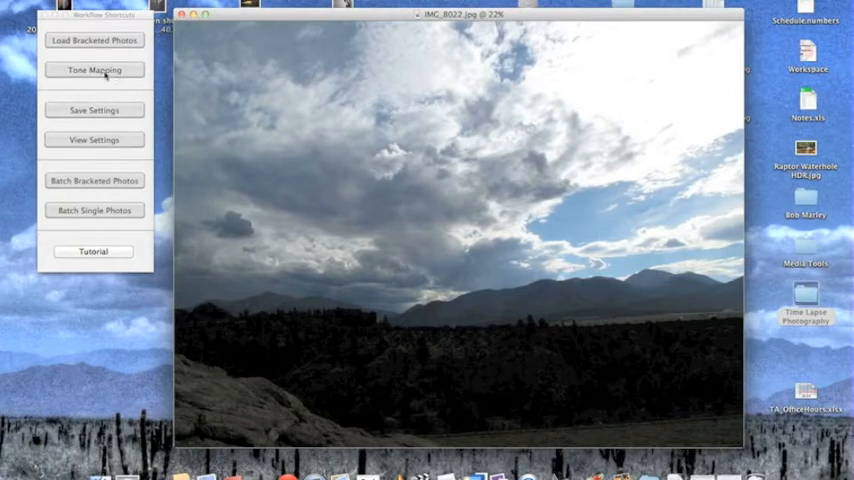
pyautogui.click(94, 69)
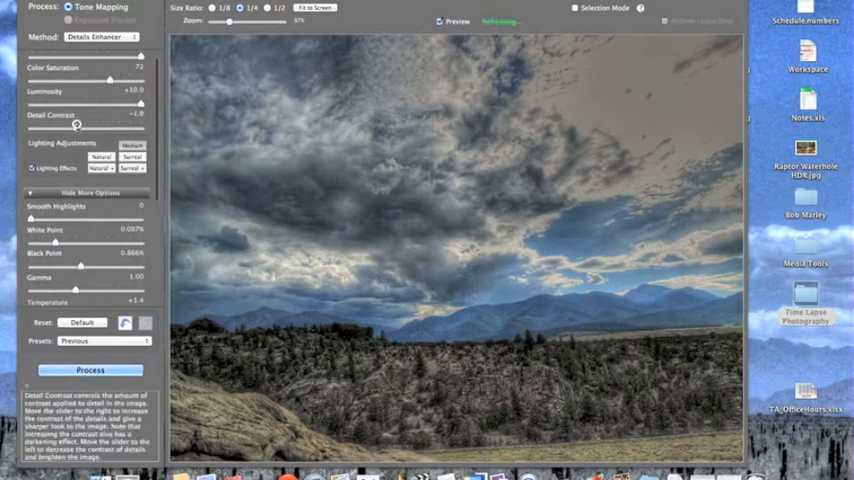
# Set the Details Enhancer Detail Contrast to +4.3, then open the Presets dropdown
pyautogui.moveTo(75, 123); pyautogui.dragTo(90, 123)
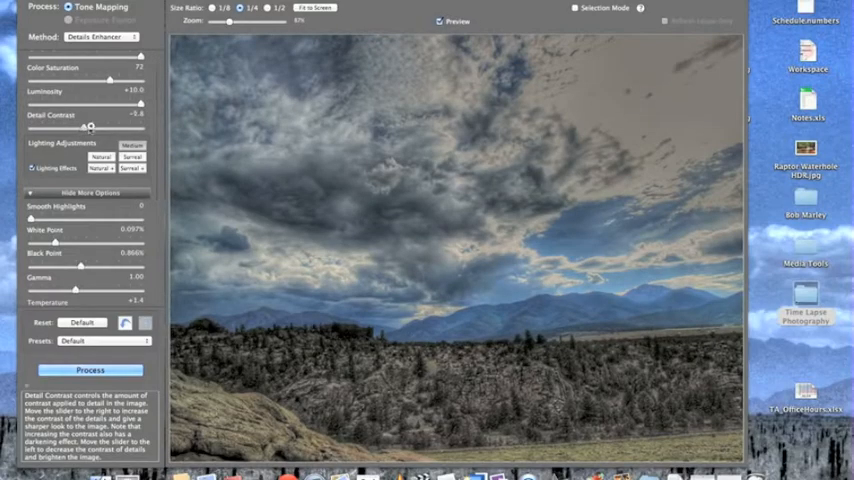
pyautogui.moveTo(89, 127); pyautogui.dragTo(100, 127)
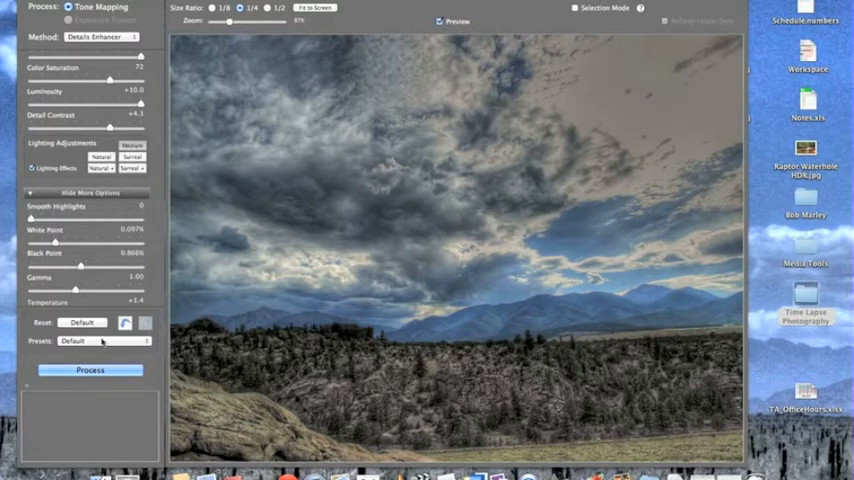
pyautogui.click(105, 341)
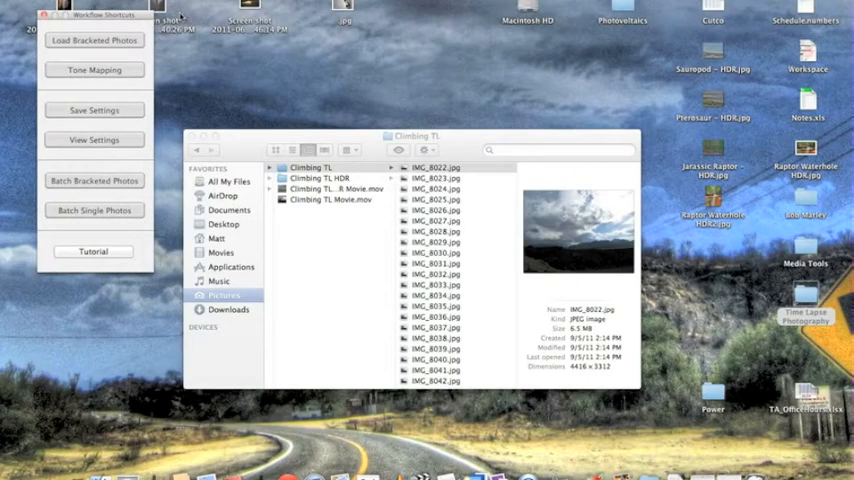
pyautogui.moveTo(233, 143)
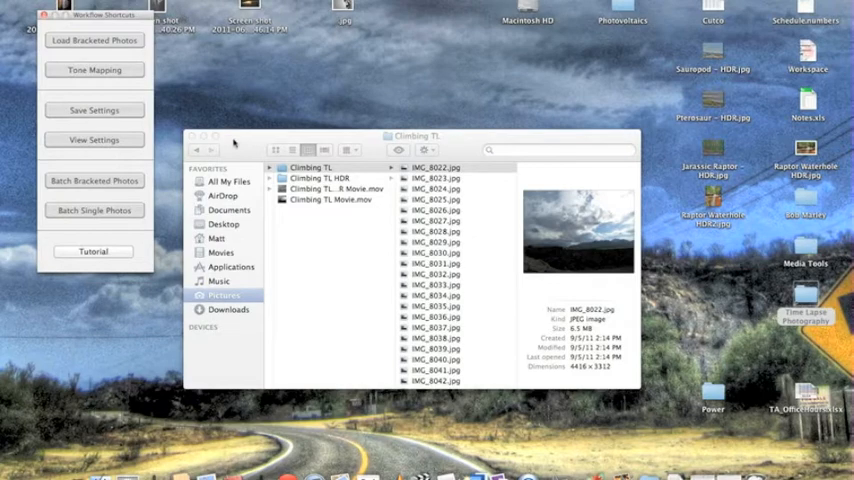
pyautogui.moveTo(415, 135); pyautogui.dragTo(430, 74)
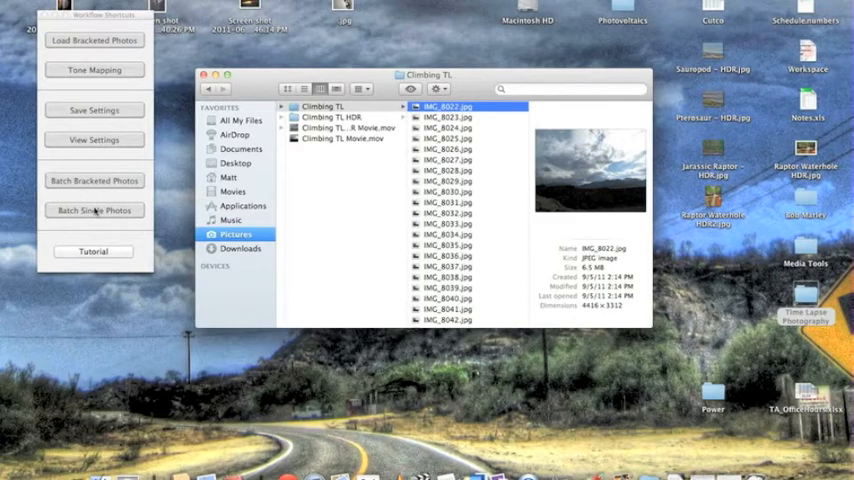
# Start Batch Single Photos with Desktop > Time Lapse Photography > Climbing TL as source
pyautogui.click(94, 210)
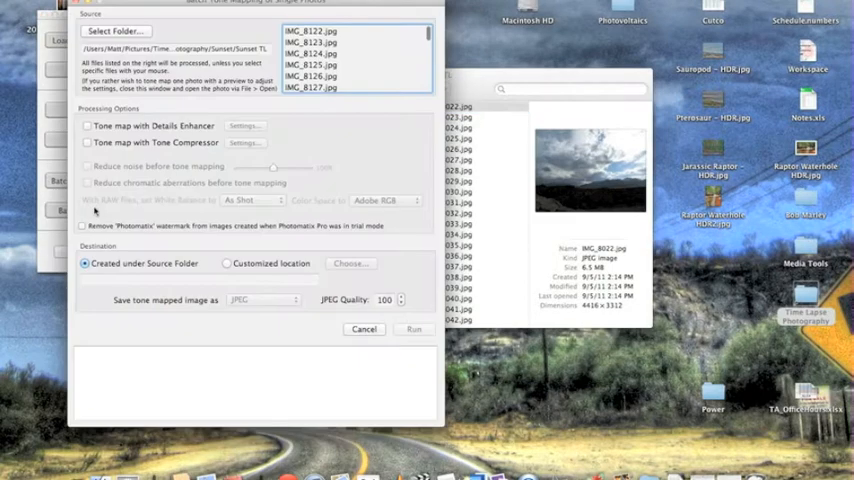
pyautogui.click(114, 31)
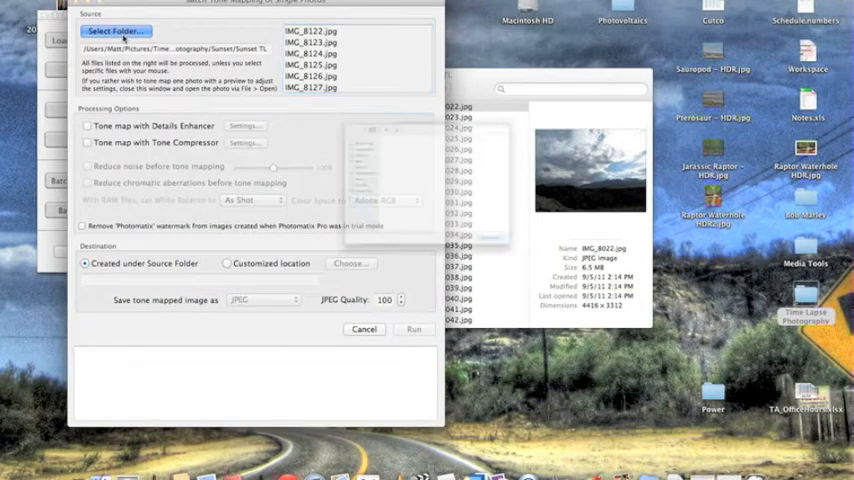
pyautogui.click(116, 31)
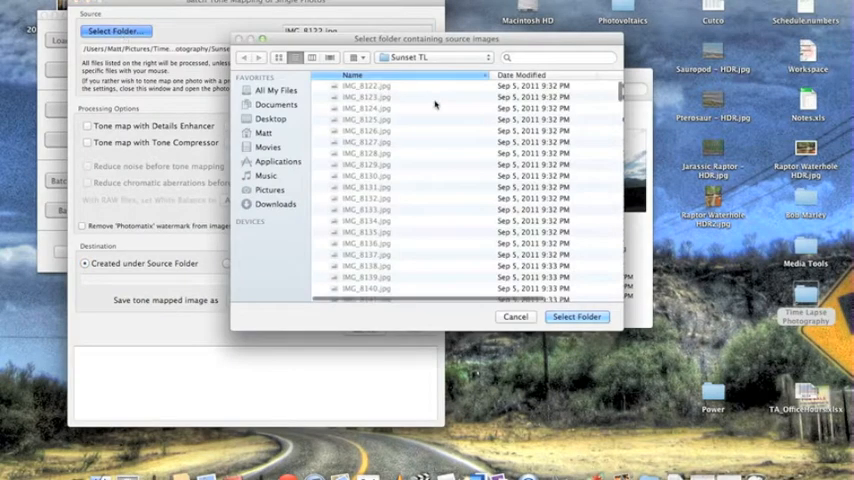
pyautogui.click(276, 104)
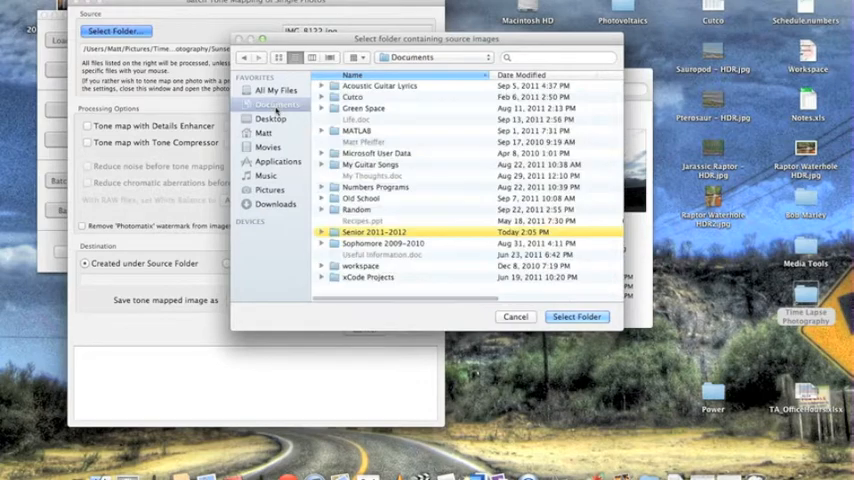
pyautogui.click(270, 118)
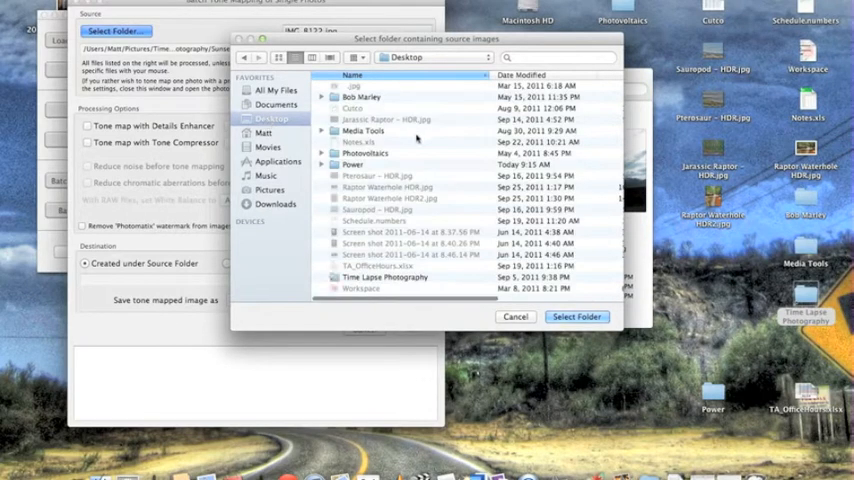
pyautogui.doubleClick(385, 278)
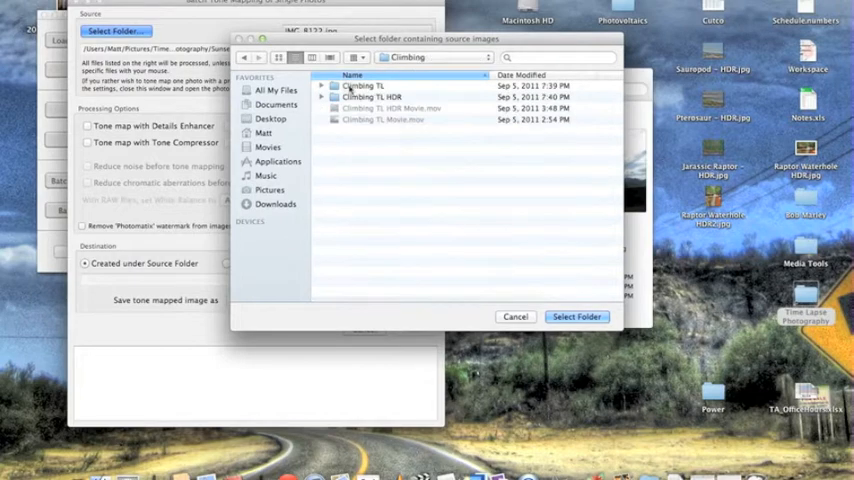
pyautogui.click(362, 85)
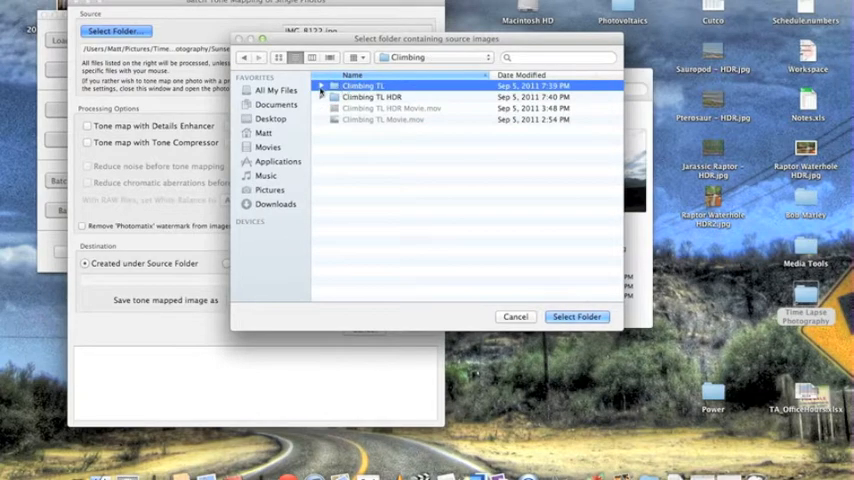
pyautogui.click(322, 85)
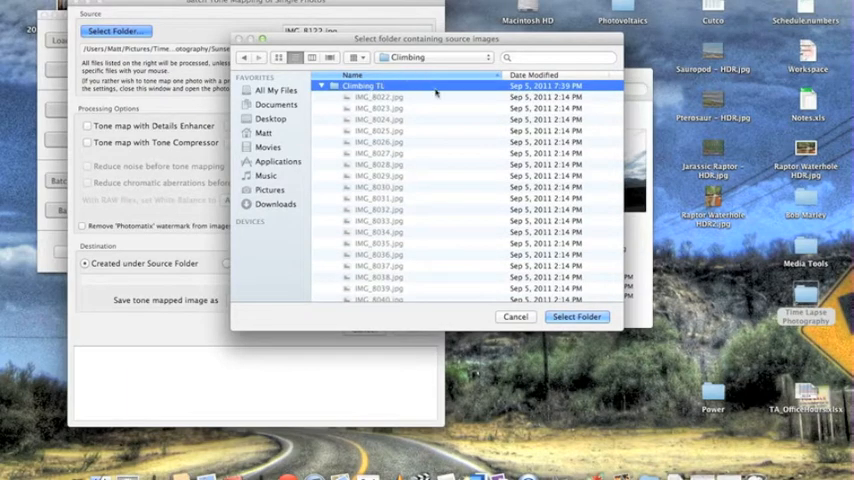
pyautogui.click(576, 316)
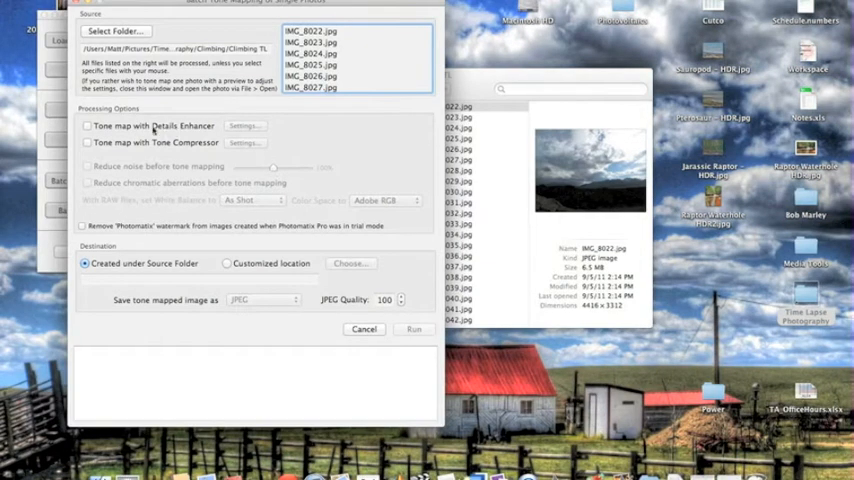
# Enable Details Enhancer for the batch and load the Climbing TL preset settings
pyautogui.click(88, 126)
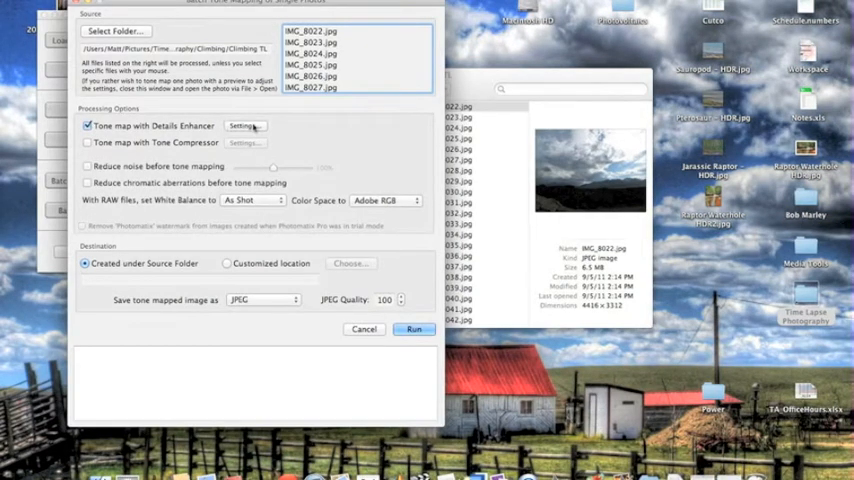
pyautogui.click(244, 126)
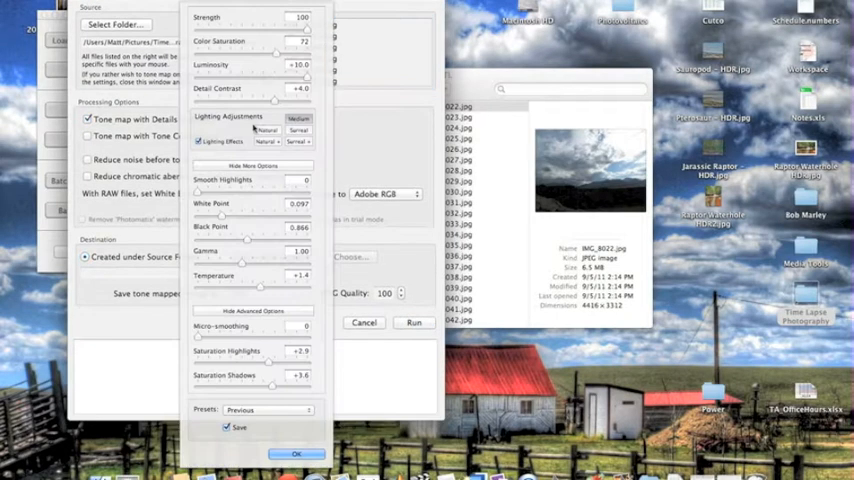
pyautogui.scroll(-3)
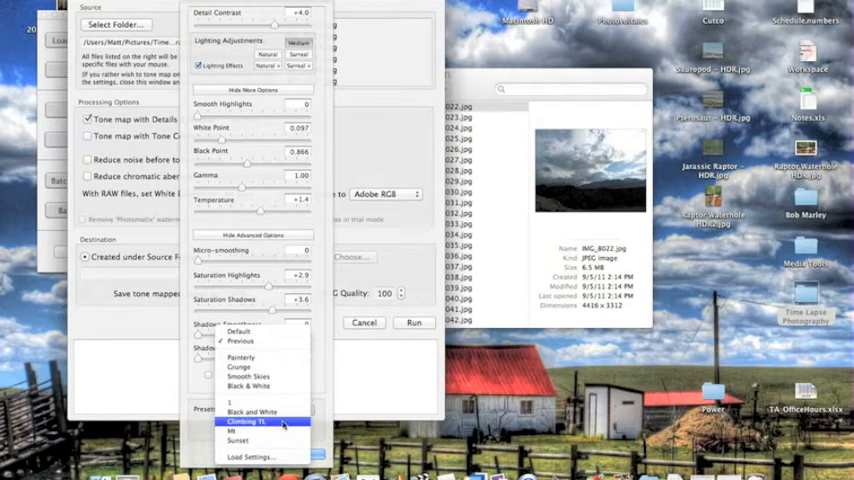
pyautogui.click(247, 421)
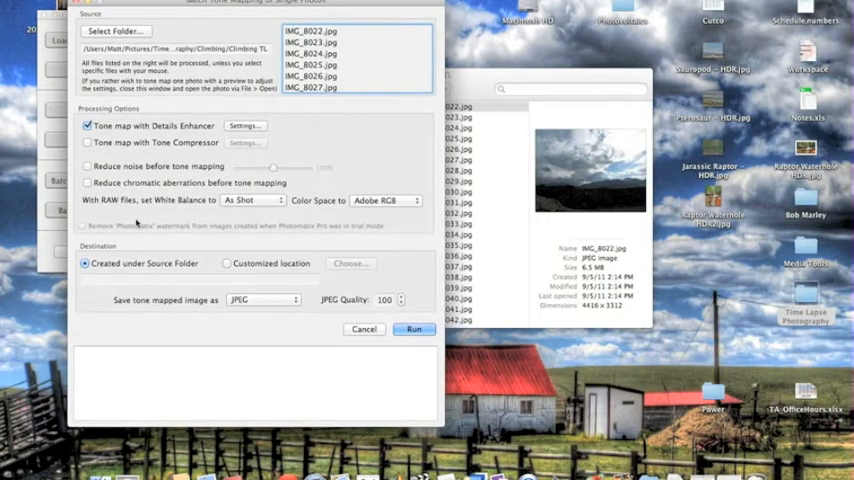
pyautogui.moveTo(389, 275)
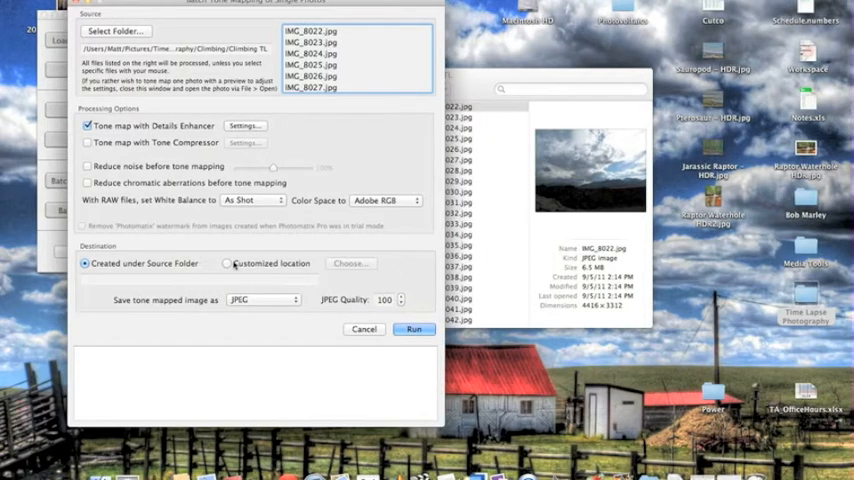
# Save batch results to the custom Climbing TL HDR folder and run the batch
pyautogui.click(227, 263)
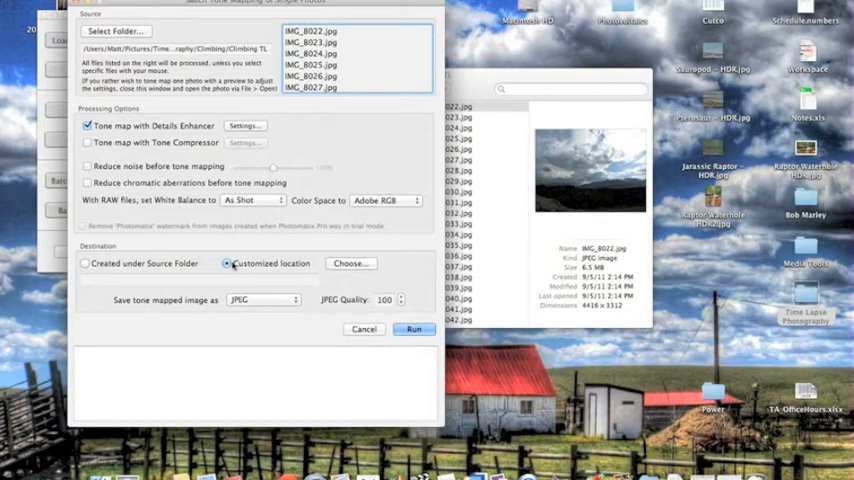
pyautogui.click(351, 263)
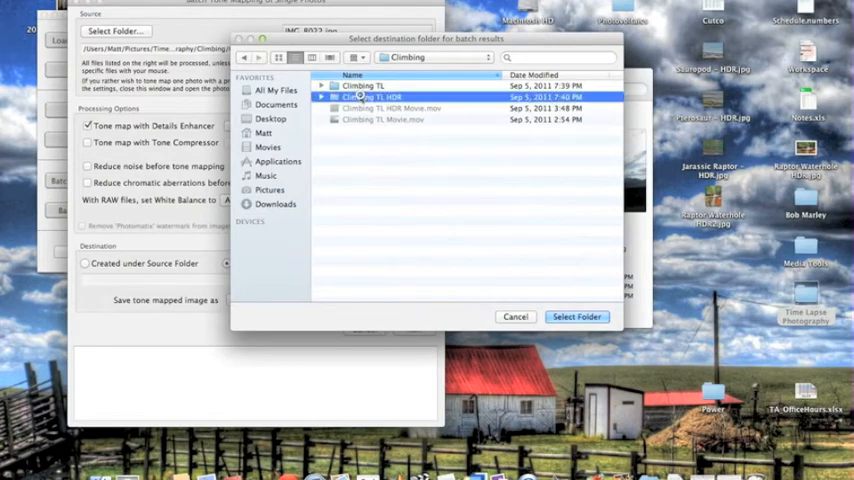
pyautogui.click(375, 96)
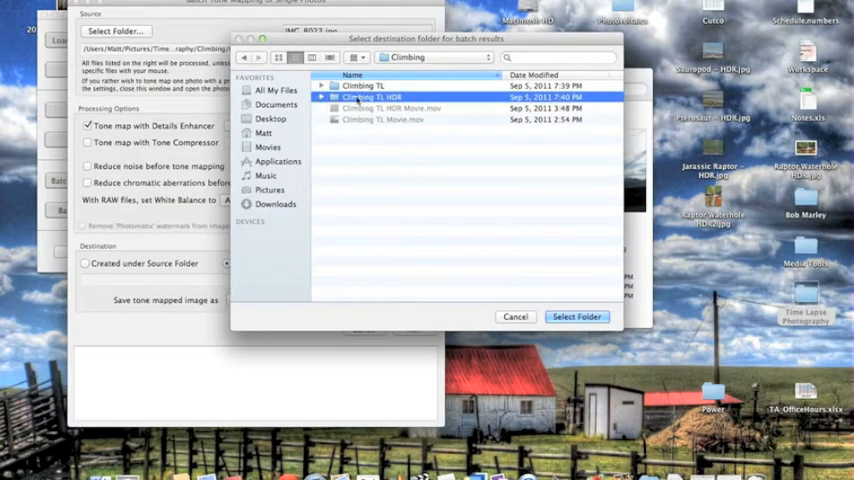
pyautogui.click(576, 317)
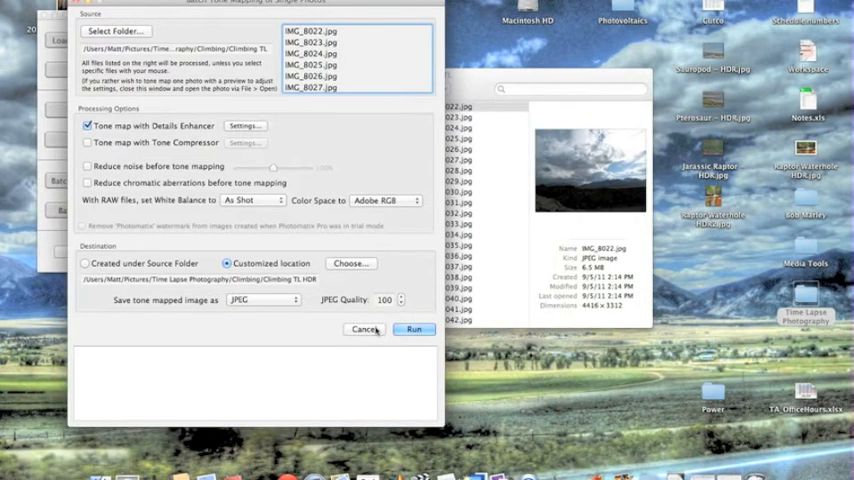
pyautogui.click(364, 329)
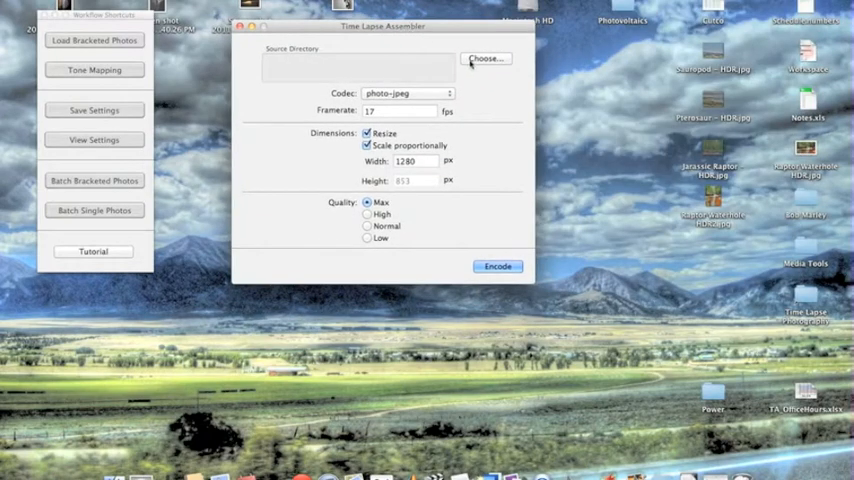
# Choose Time Lapse Photography > Climbing > Climbing TL HDR as the frames folder
pyautogui.click(486, 58)
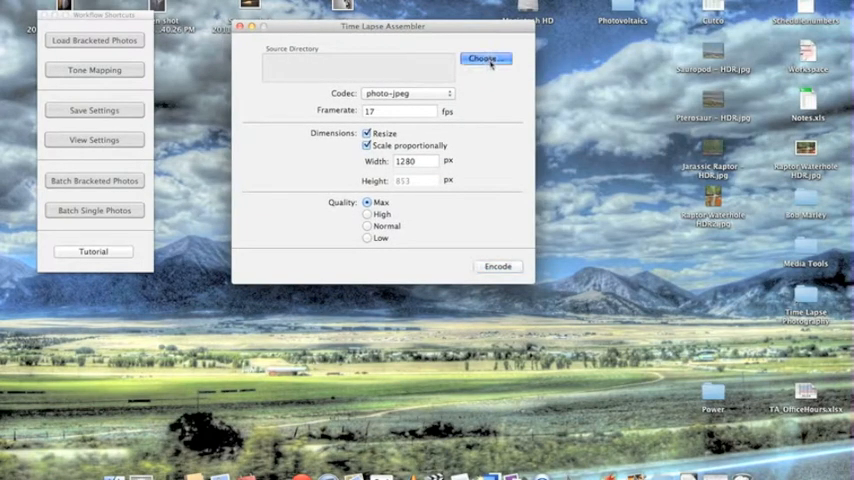
pyautogui.click(486, 58)
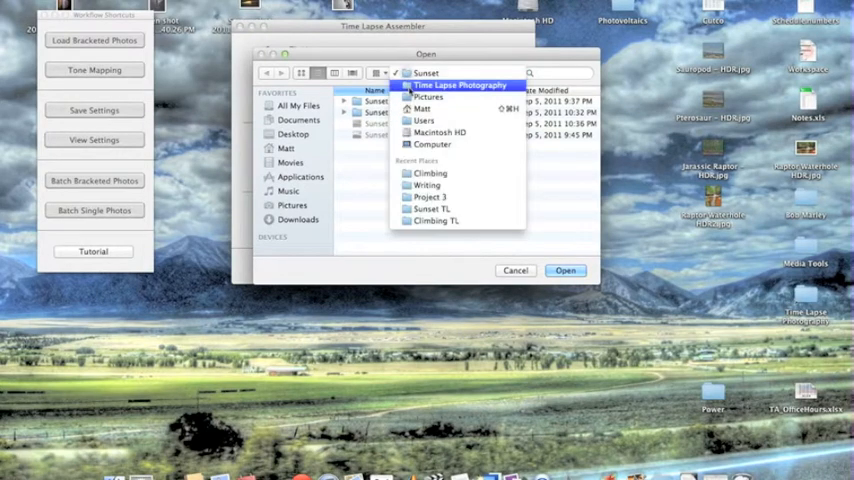
pyautogui.click(458, 85)
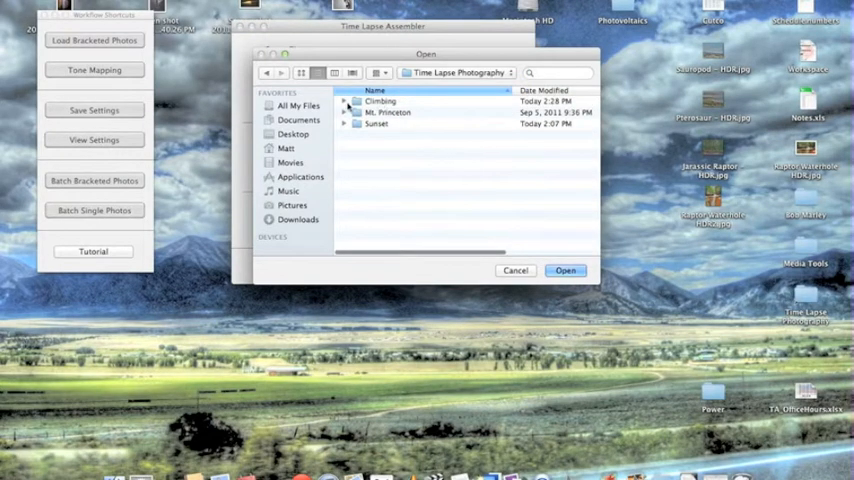
pyautogui.click(344, 101)
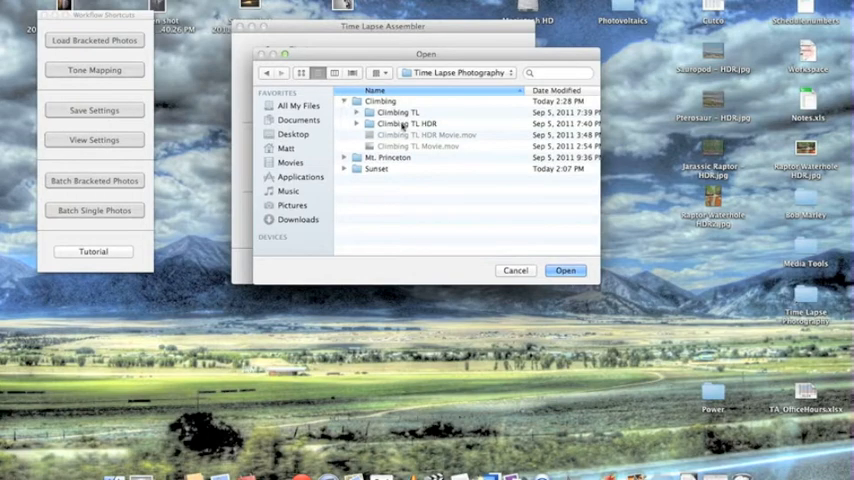
pyautogui.click(410, 123)
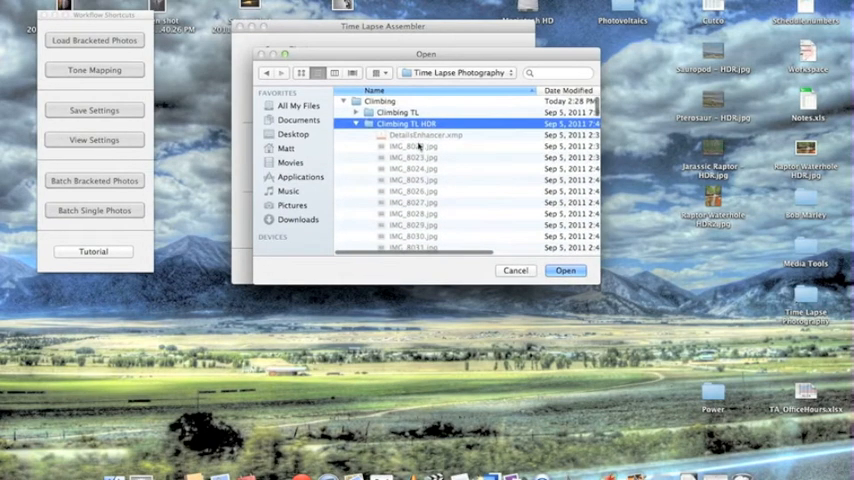
pyautogui.click(565, 270)
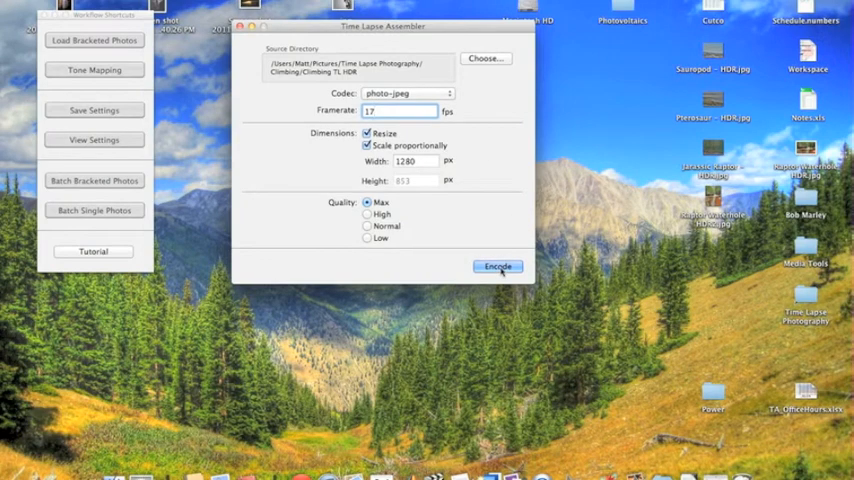
# Start encoding, cancel the save sheet, and select Sunset TL HDR Movie.mov in Finder
pyautogui.click(497, 267)
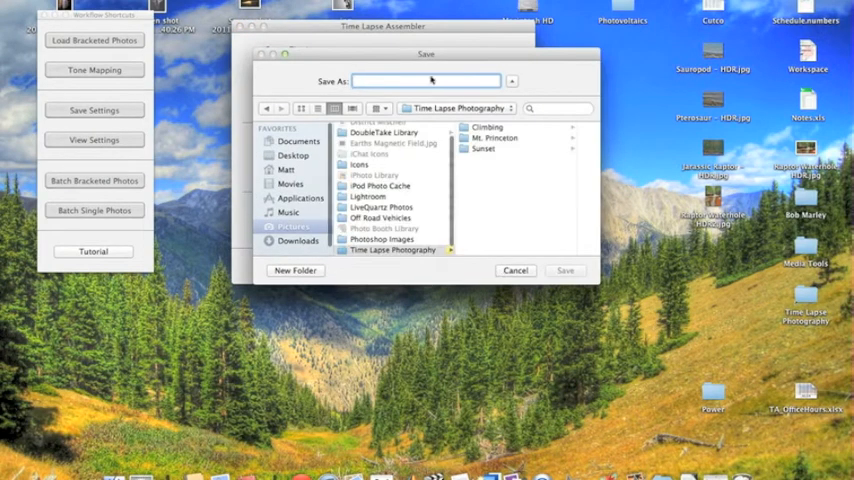
pyautogui.click(487, 127)
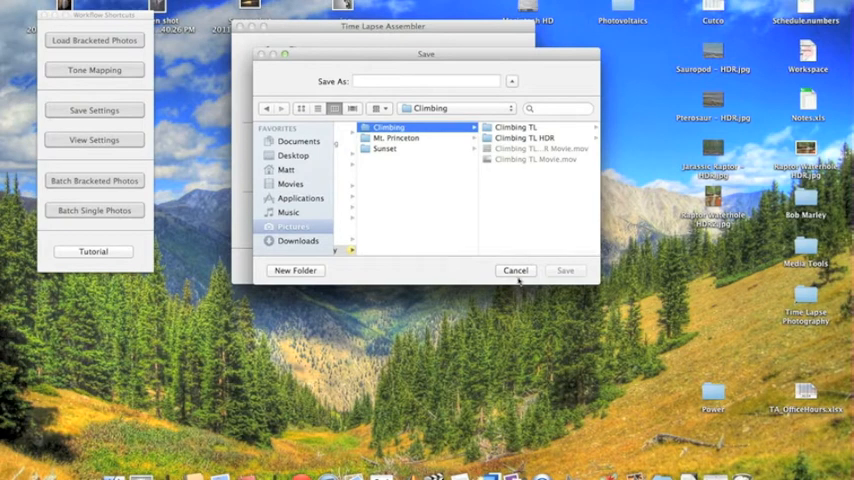
pyautogui.click(515, 270)
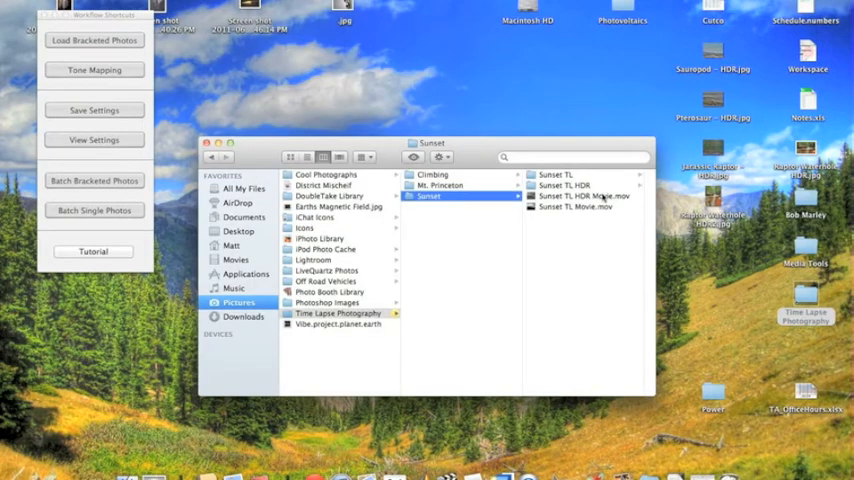
pyautogui.click(470, 195)
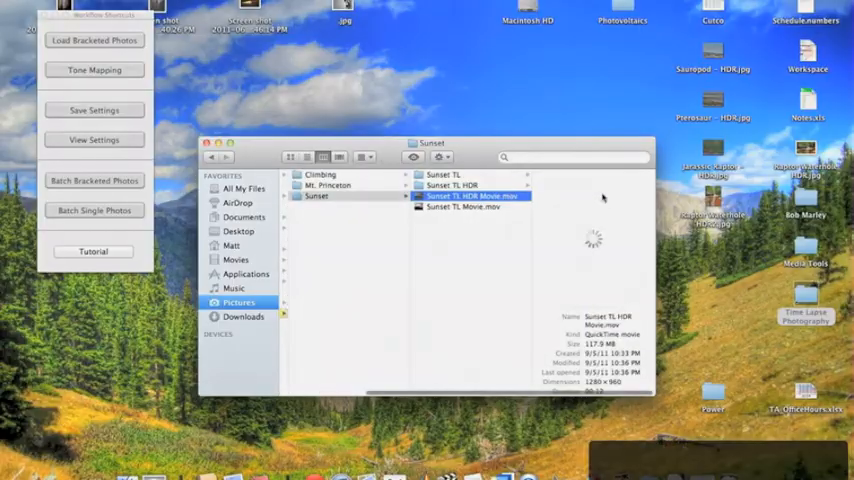